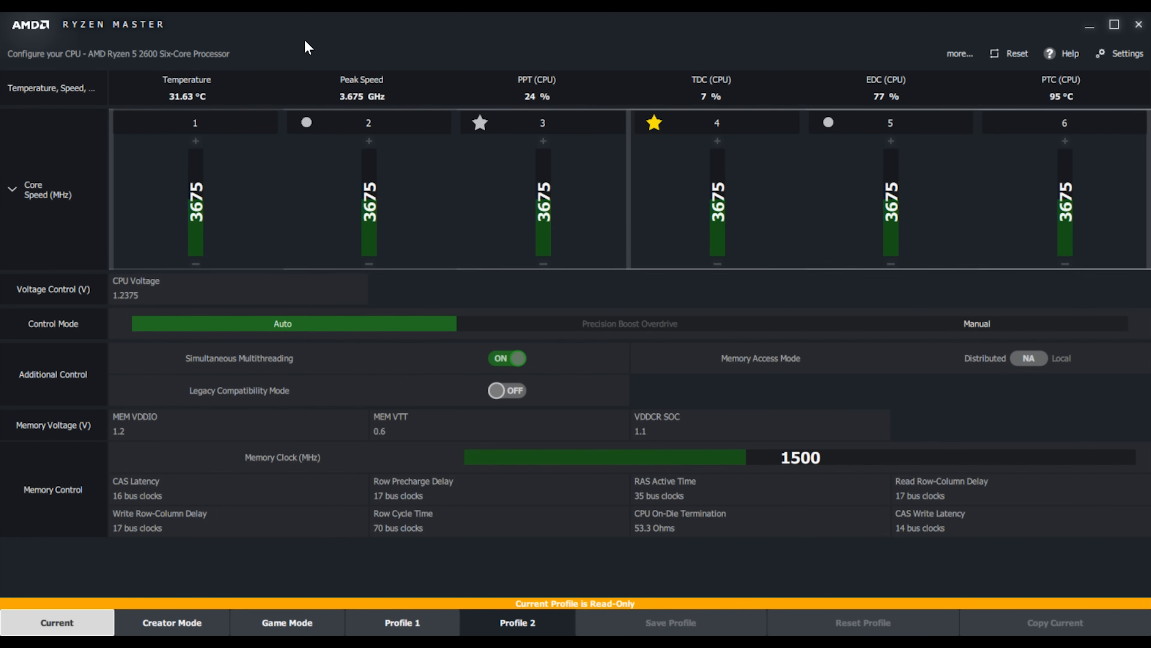
mouse_move(333, 35)
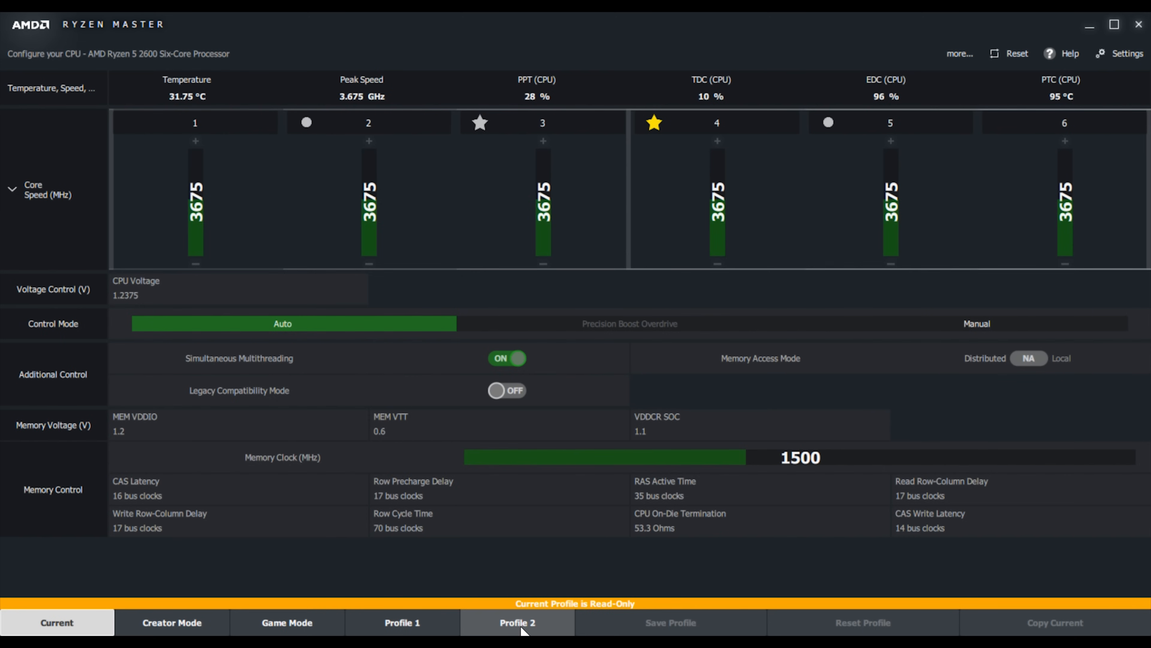
- Select Profile 2 and apply it with a stress test at the default 3400 MHz
click(517, 622)
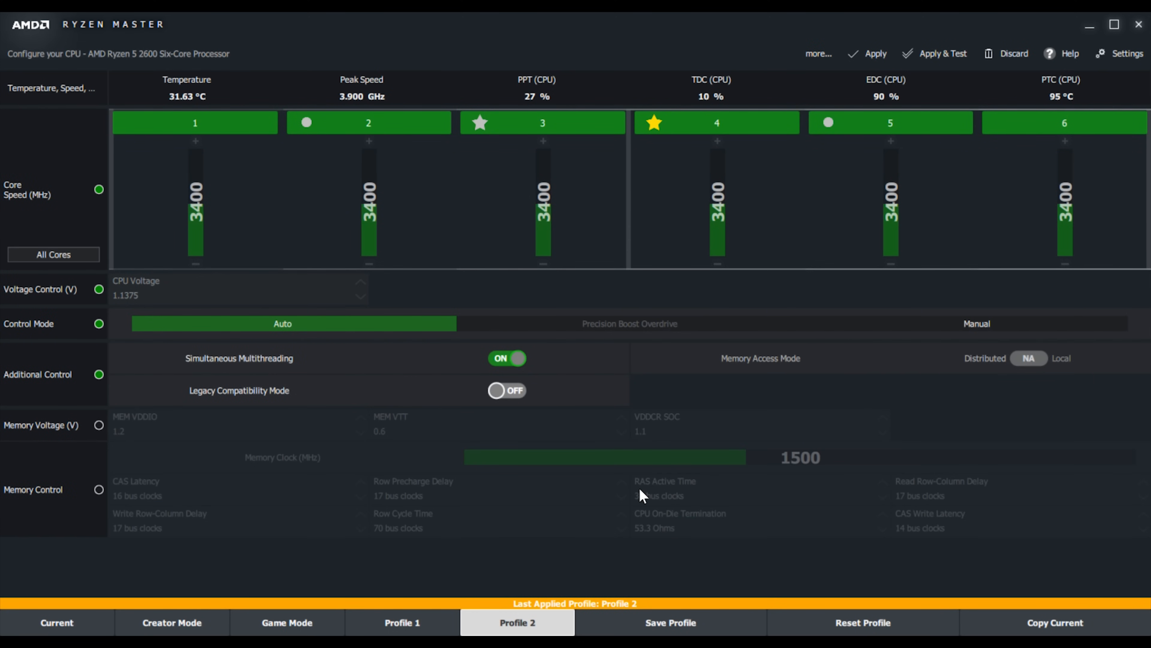
mouse_move(222, 144)
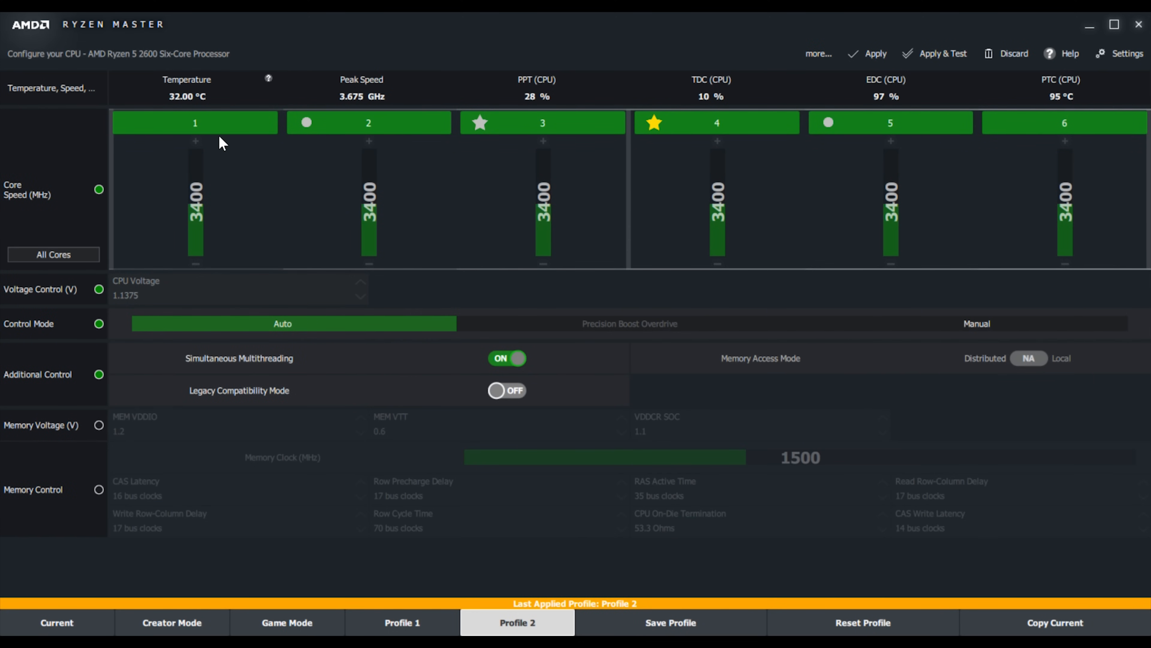
mouse_move(590, 191)
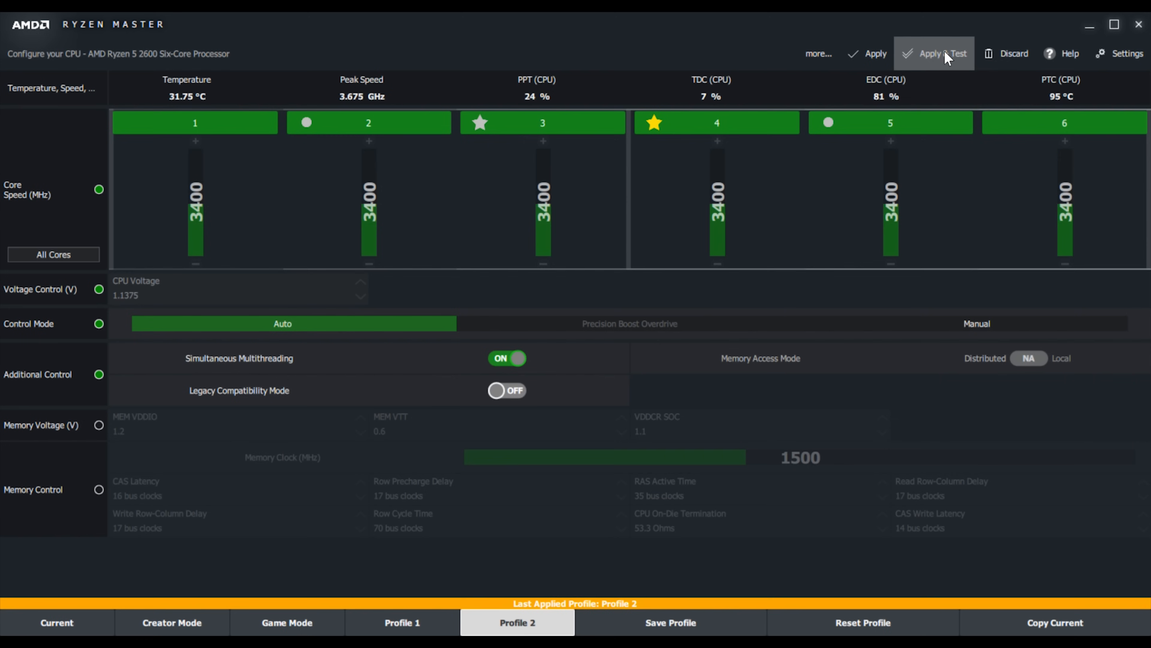
click(933, 53)
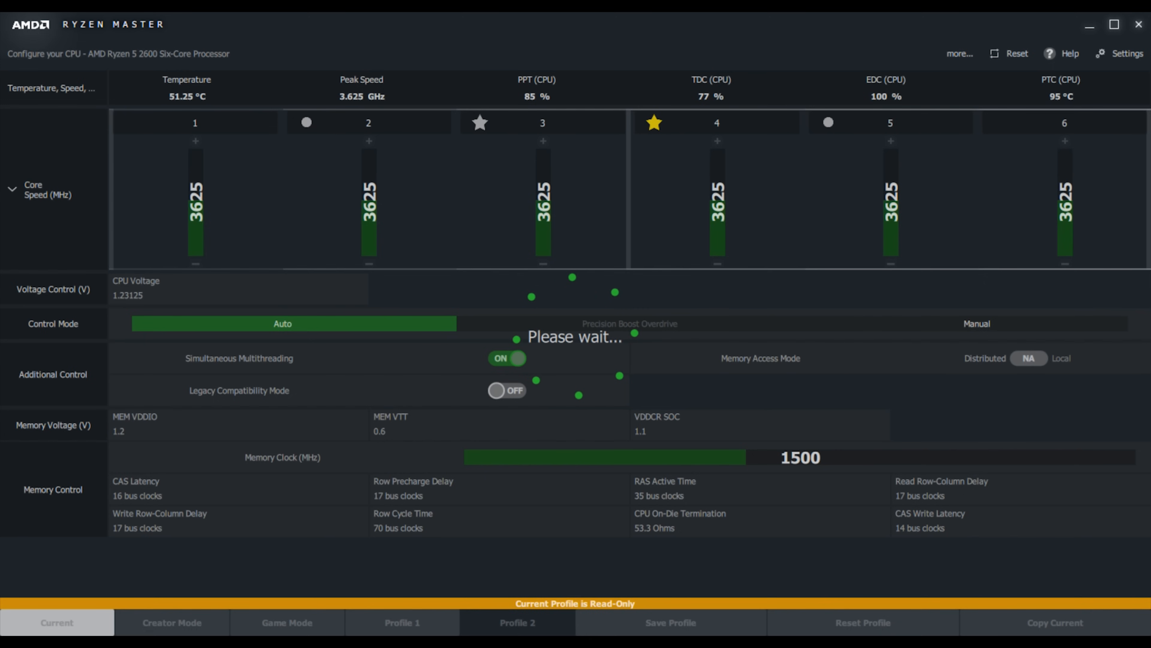
mouse_move(157, 107)
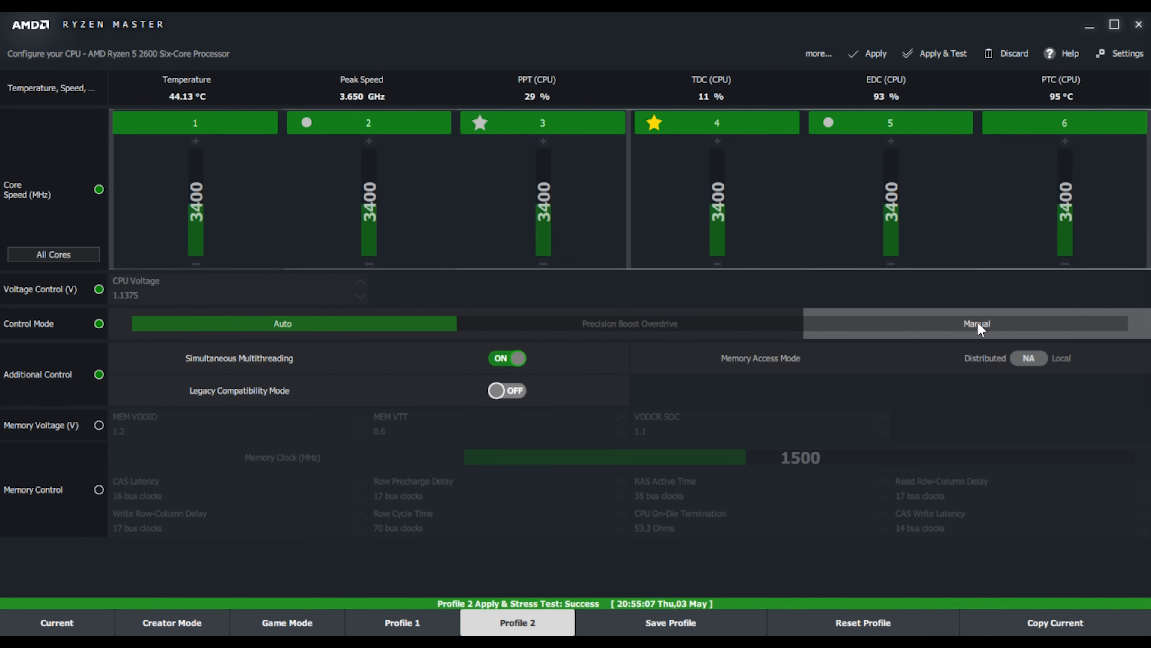
- Switch Profile 2 to manual control and raise all six cores together to 4100 MHz
click(976, 324)
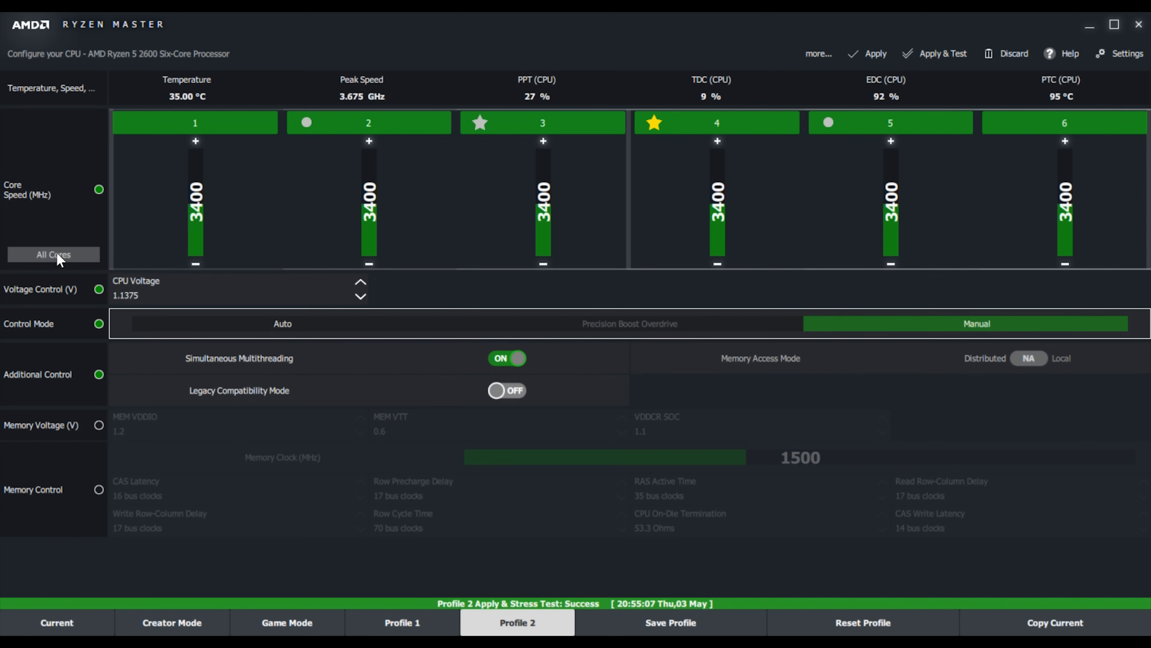
mouse_move(216, 266)
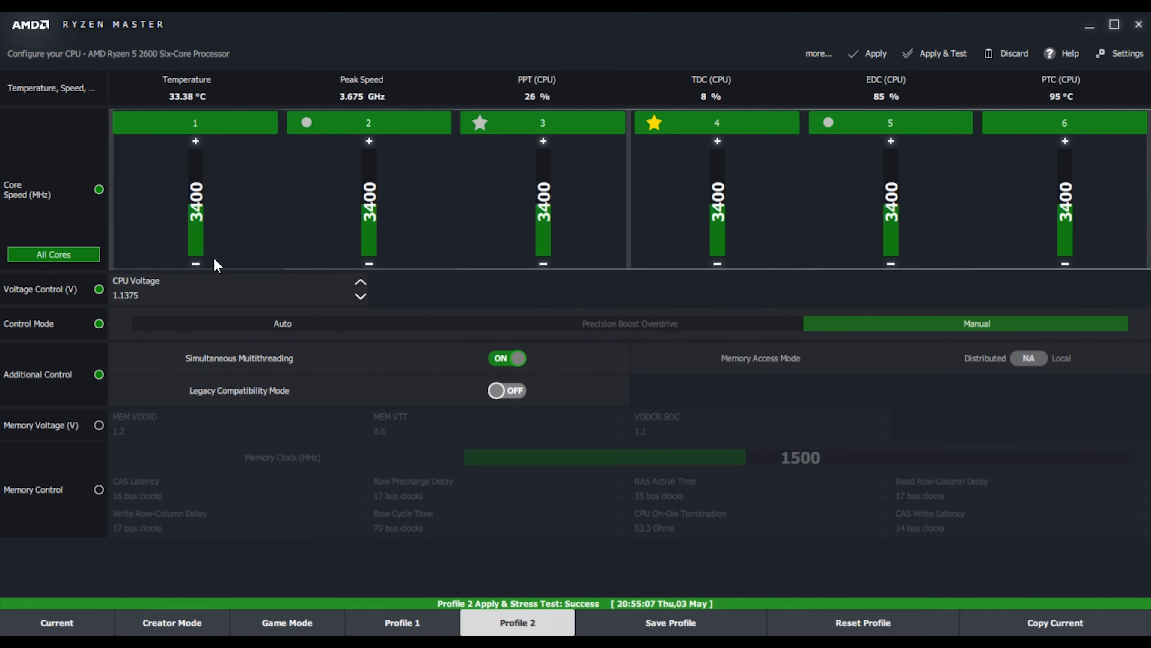
click(196, 141)
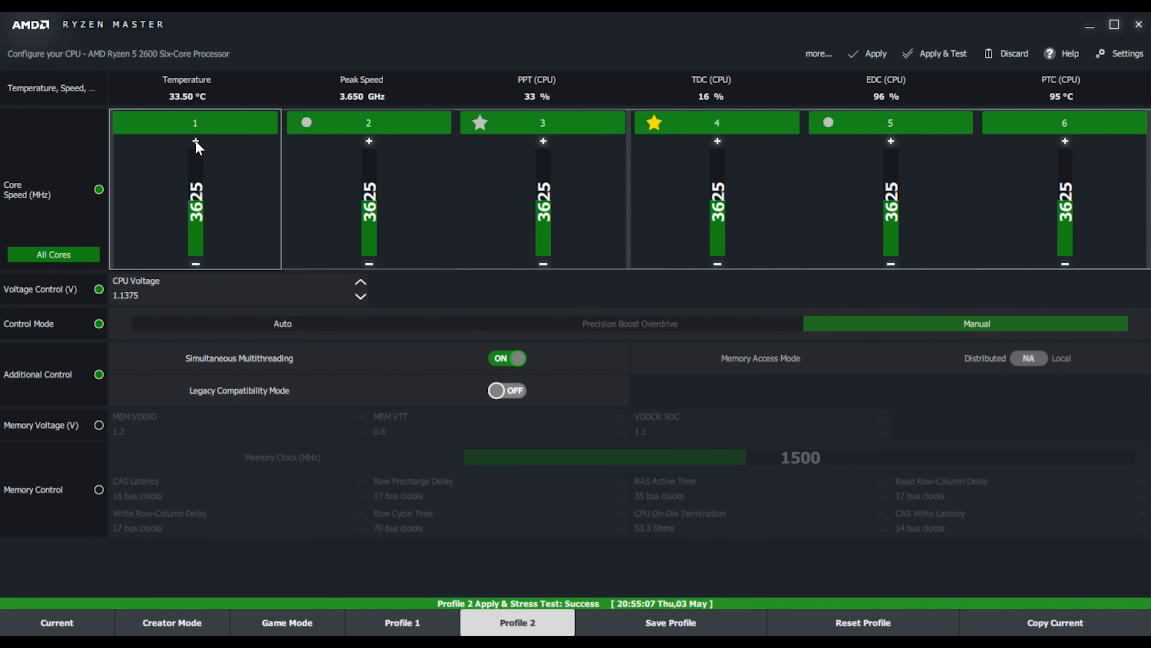
click(195, 141)
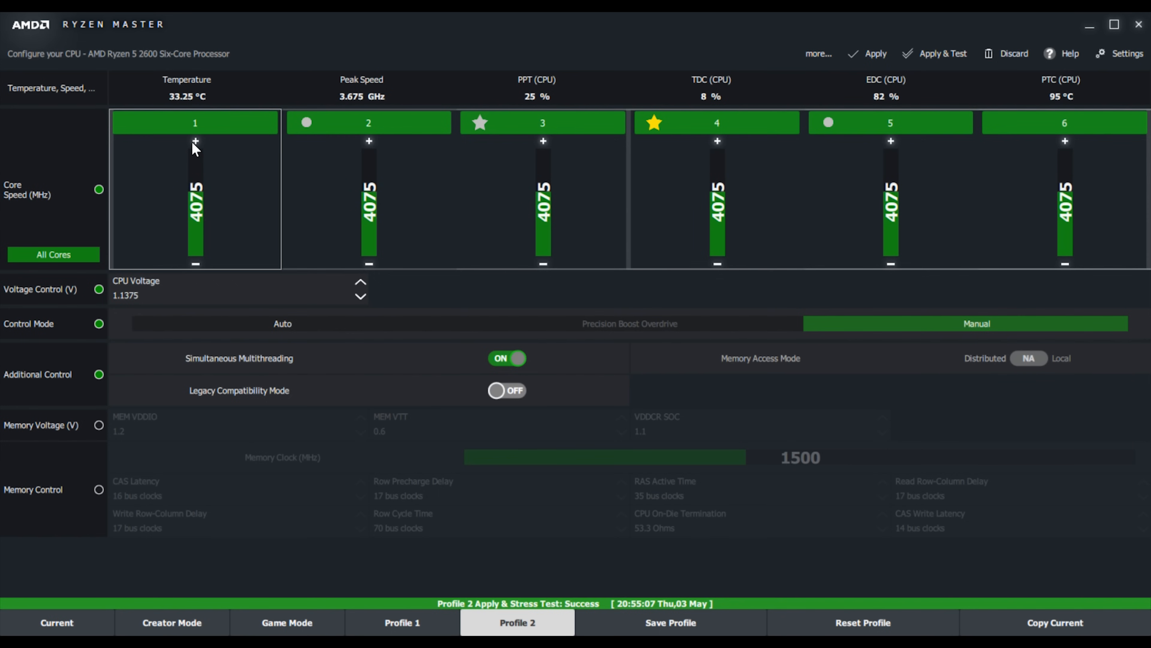
click(195, 143)
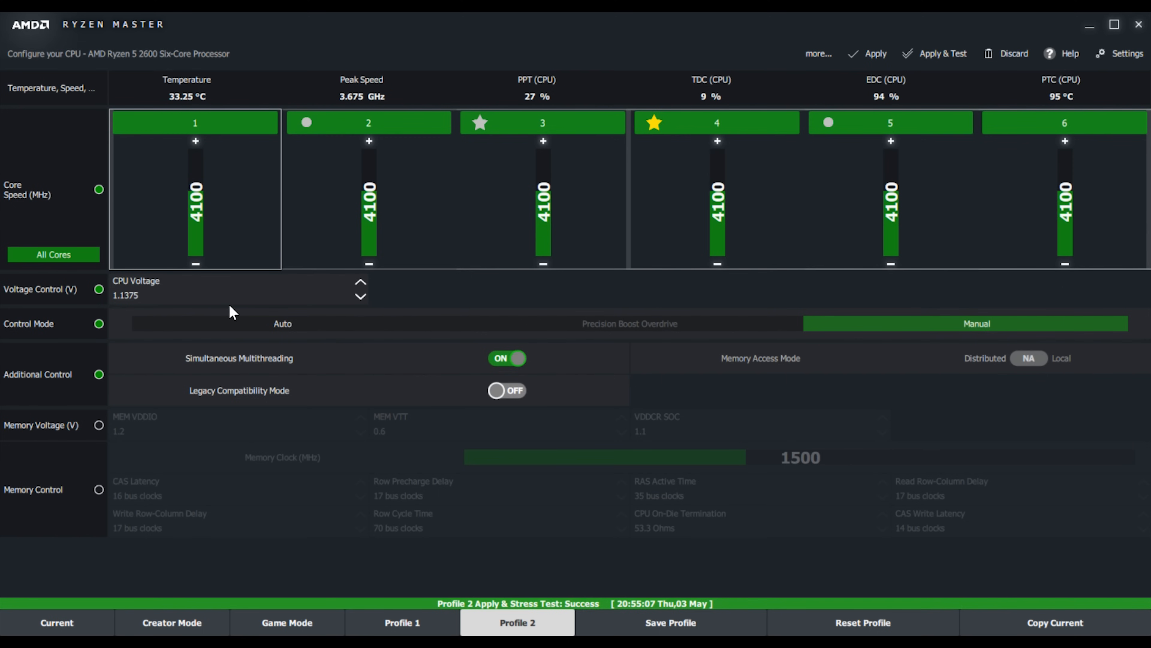
click(361, 283)
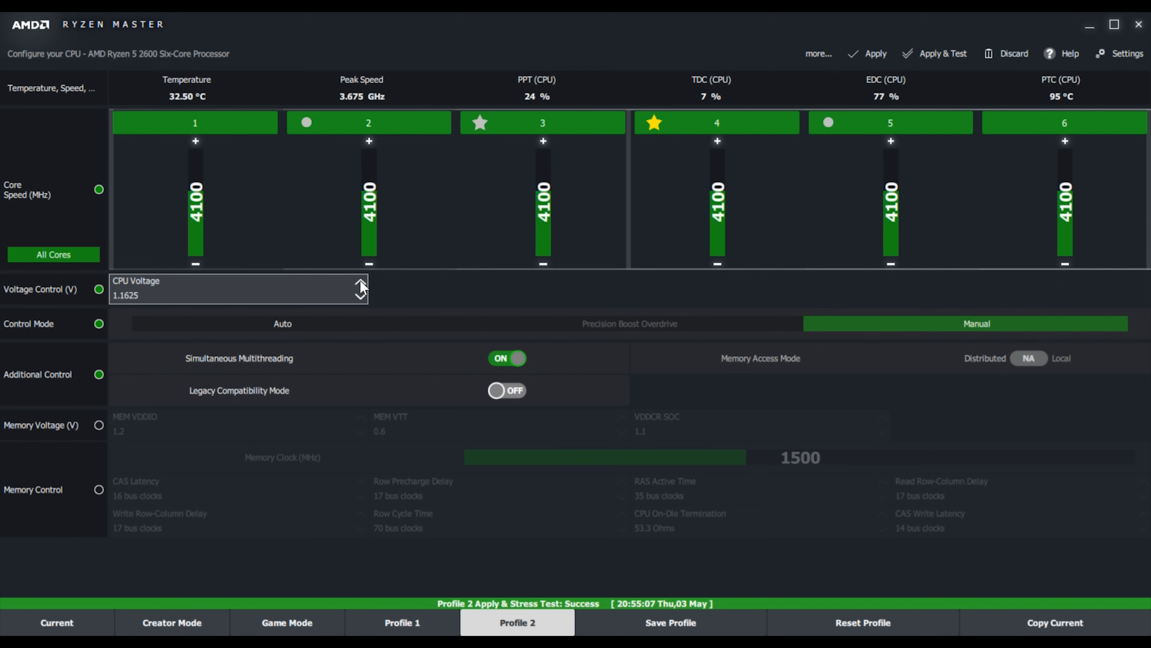
click(360, 284)
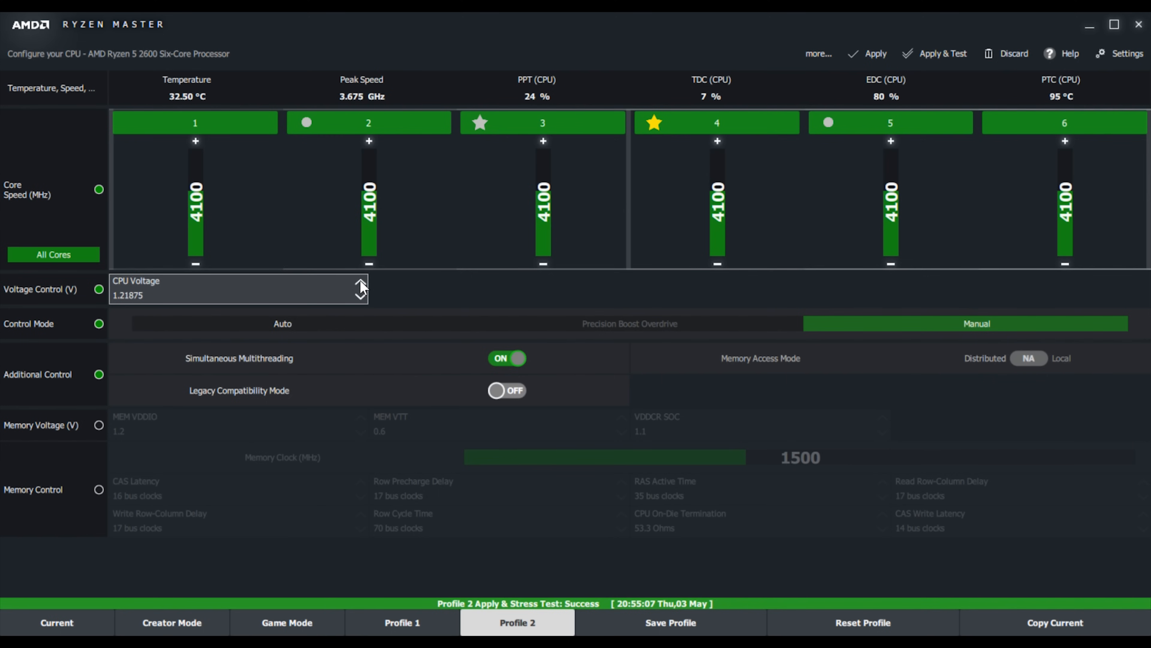
click(360, 283)
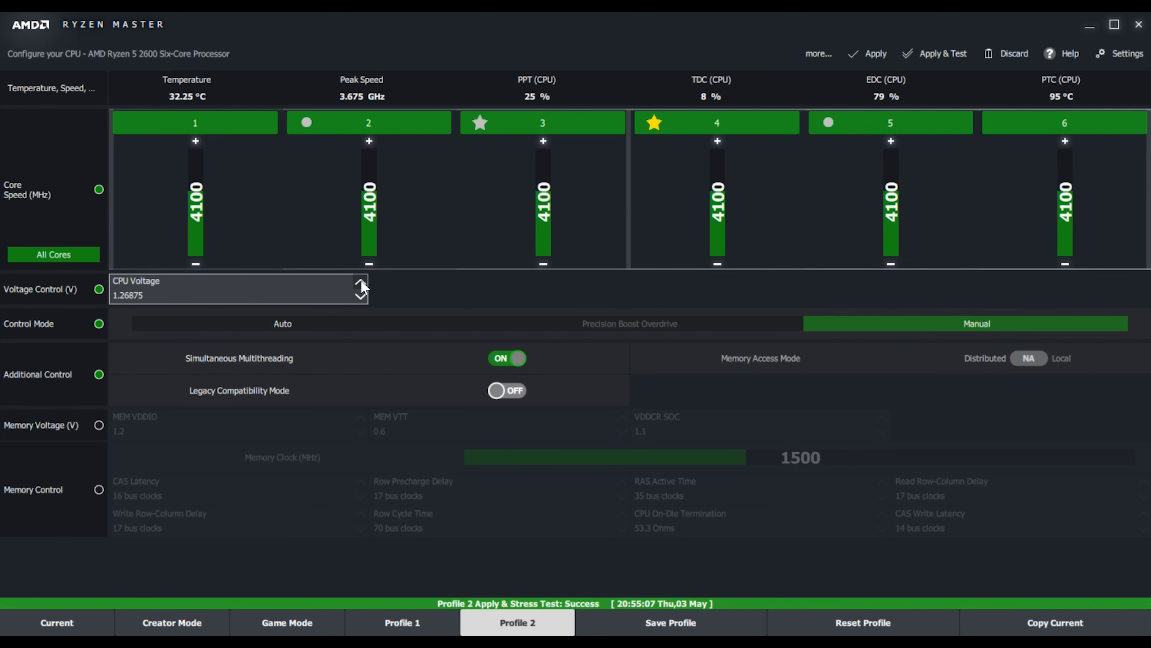
click(361, 285)
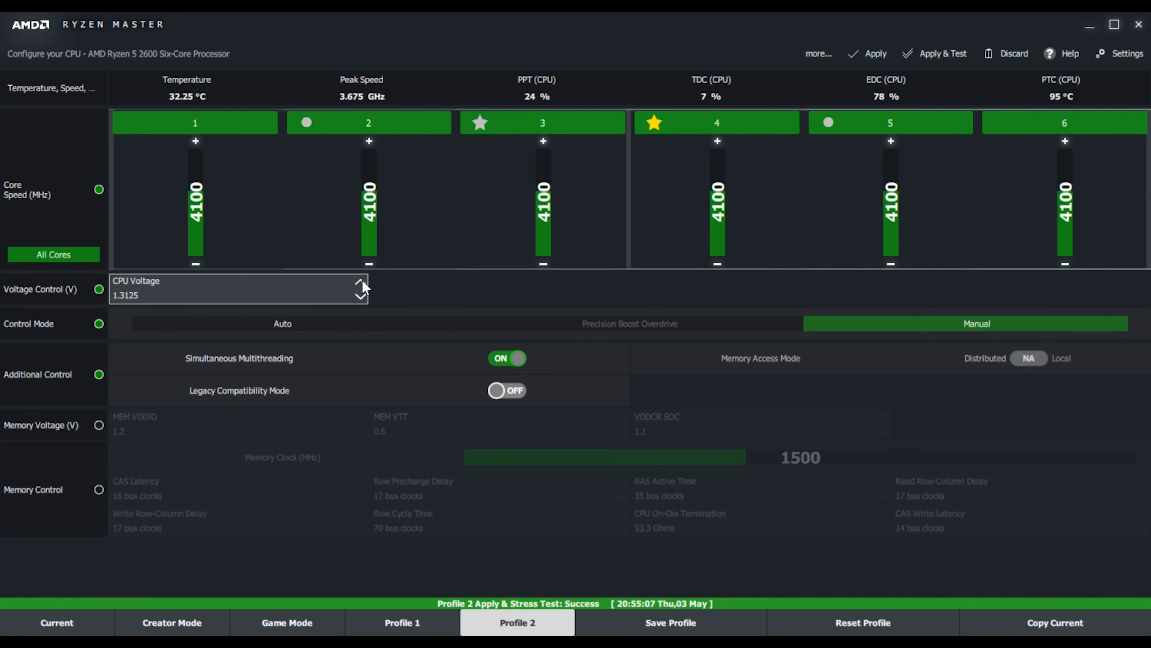
click(360, 284)
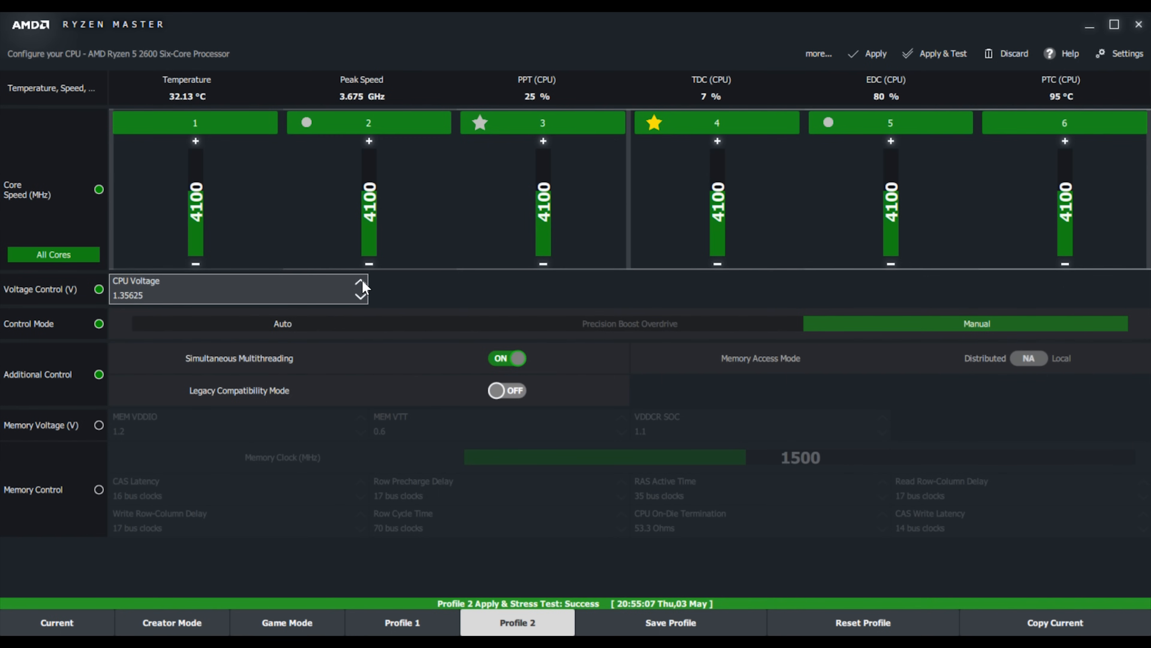
click(360, 284)
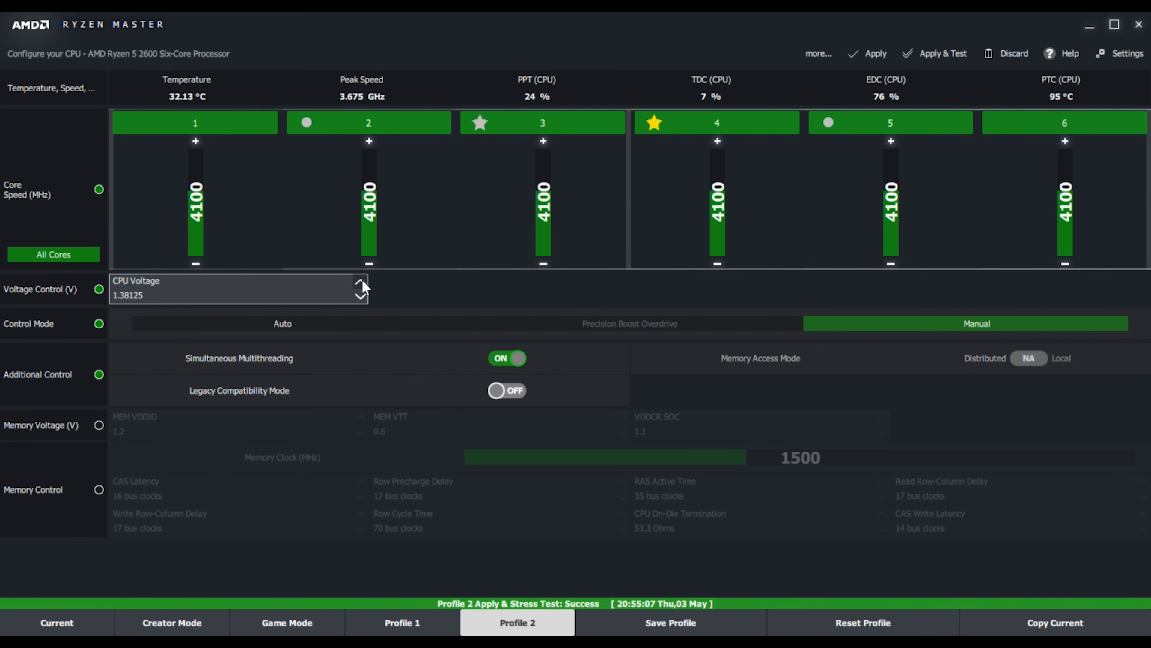
click(360, 283)
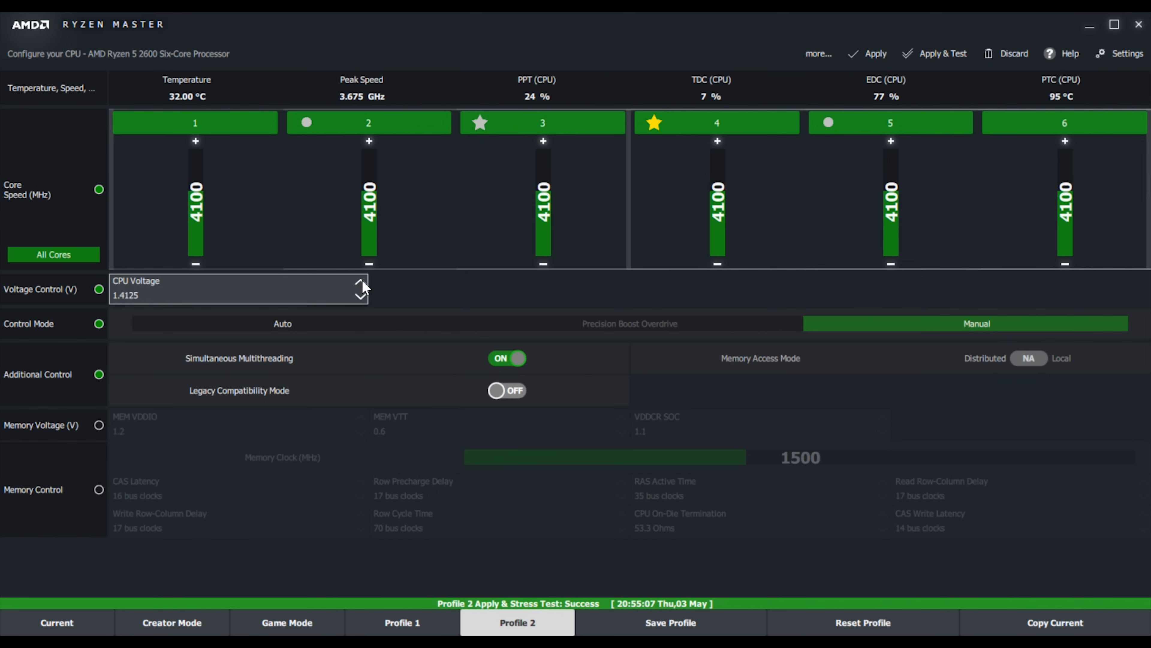
click(360, 284)
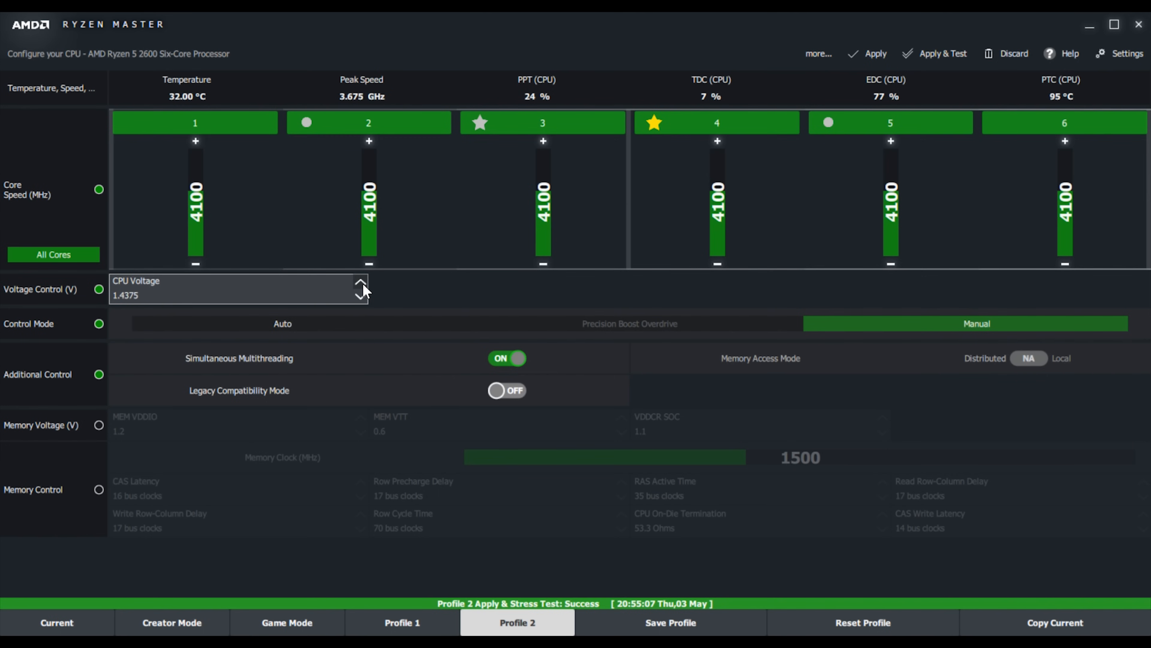
click(361, 298)
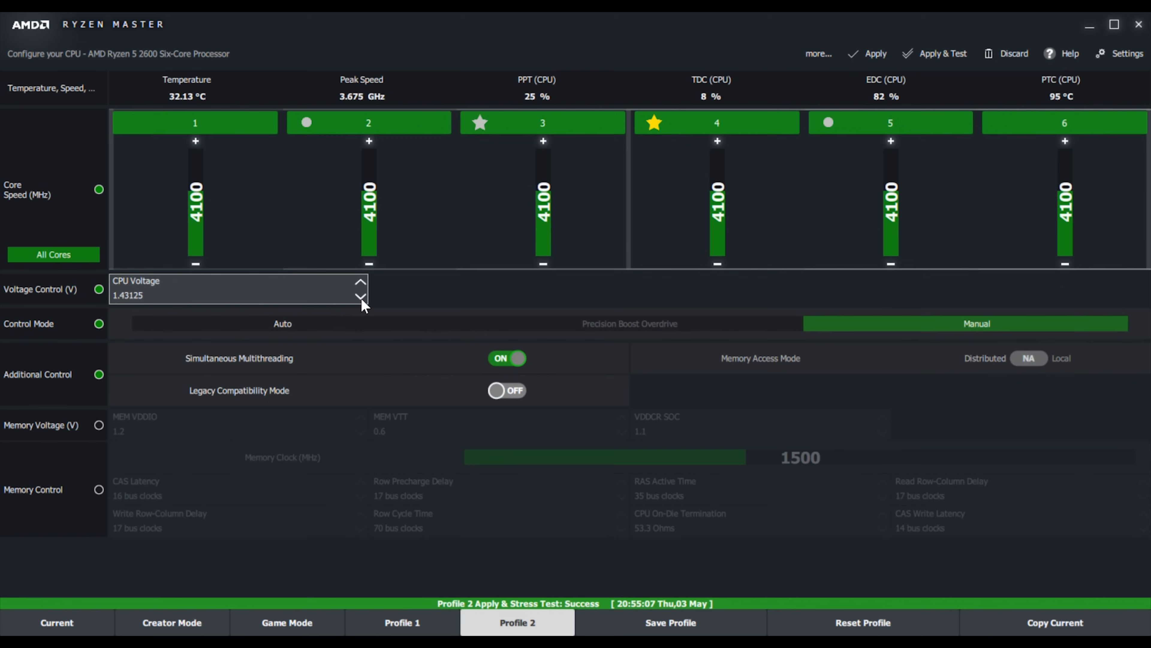
click(361, 298)
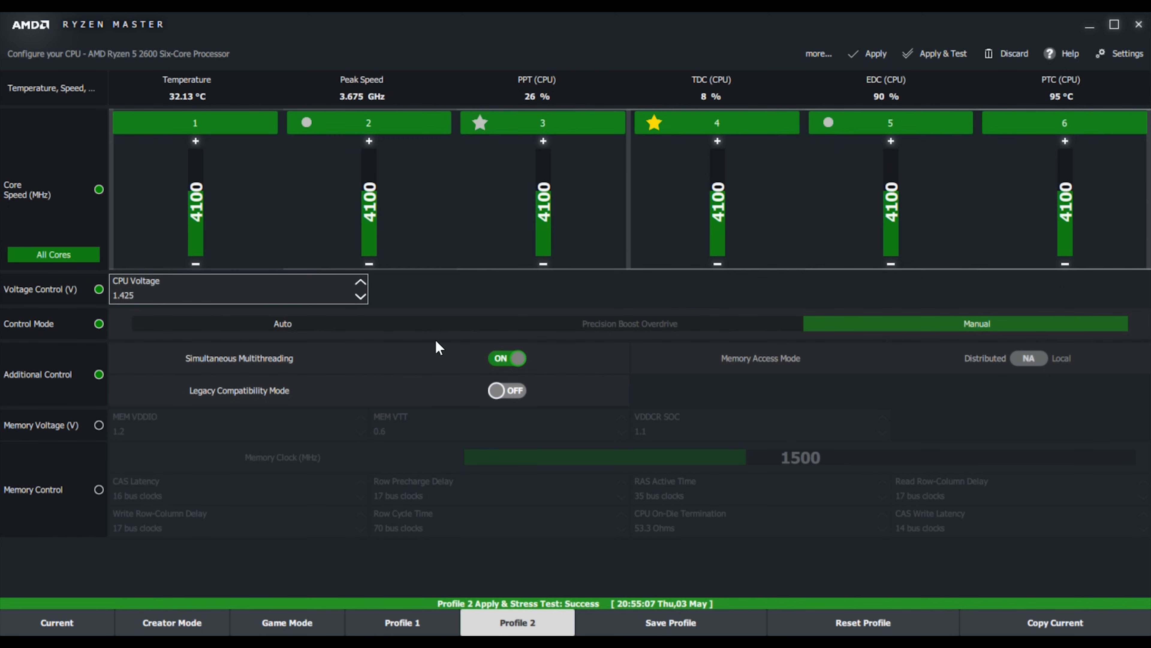
mouse_move(413, 305)
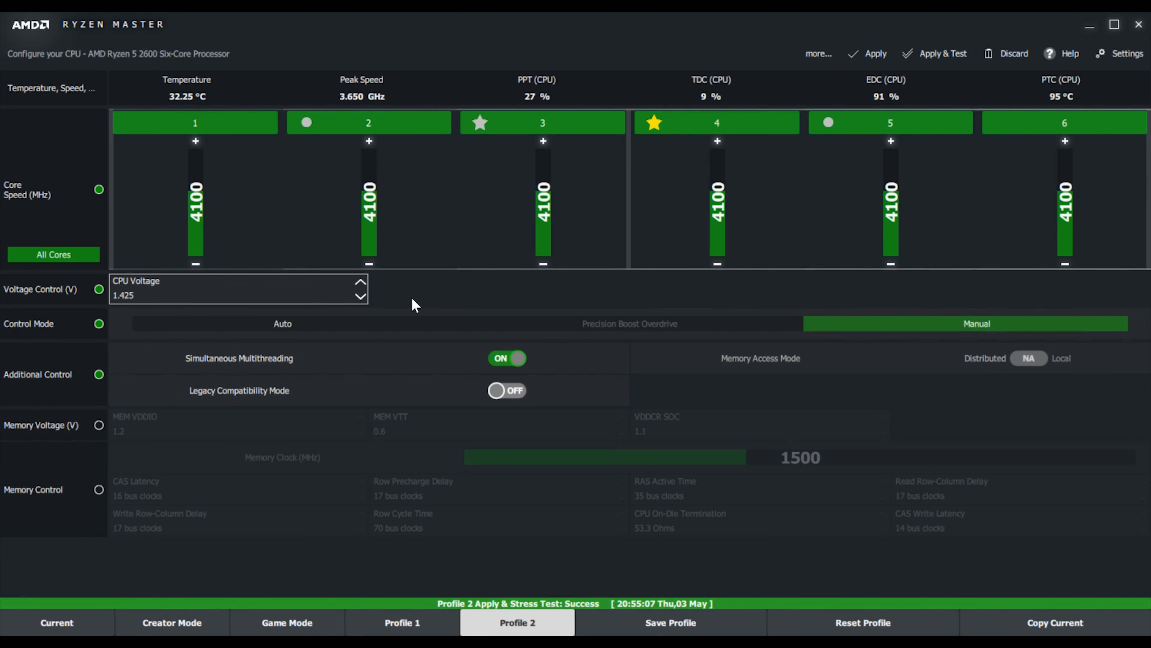
mouse_move(428, 299)
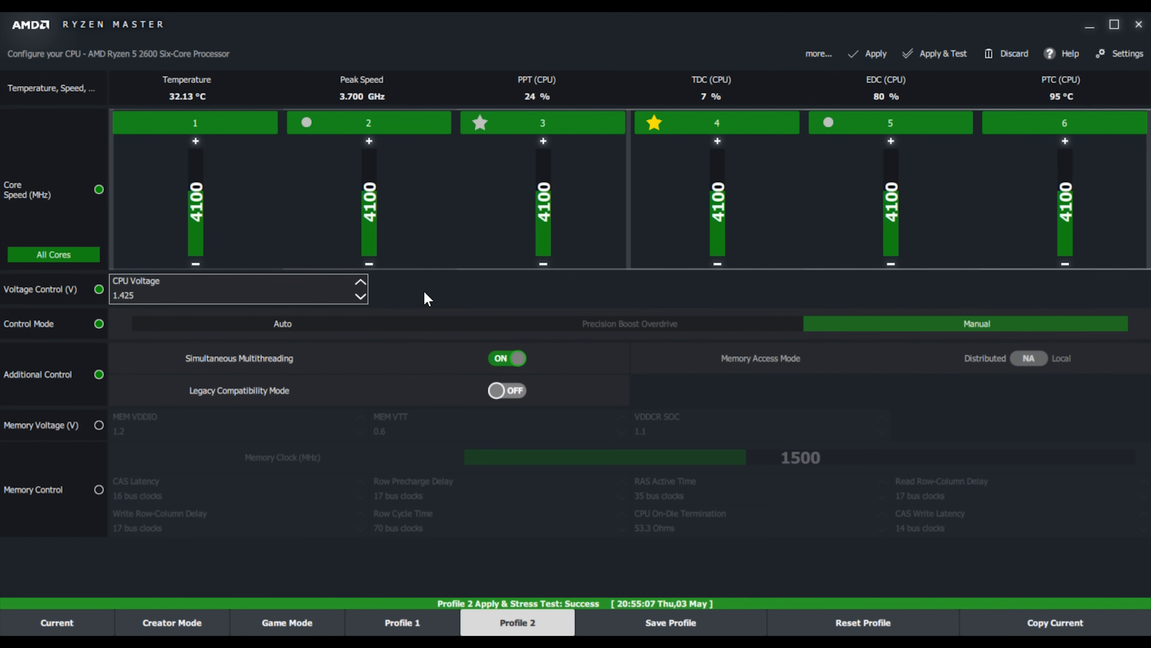
mouse_move(353, 314)
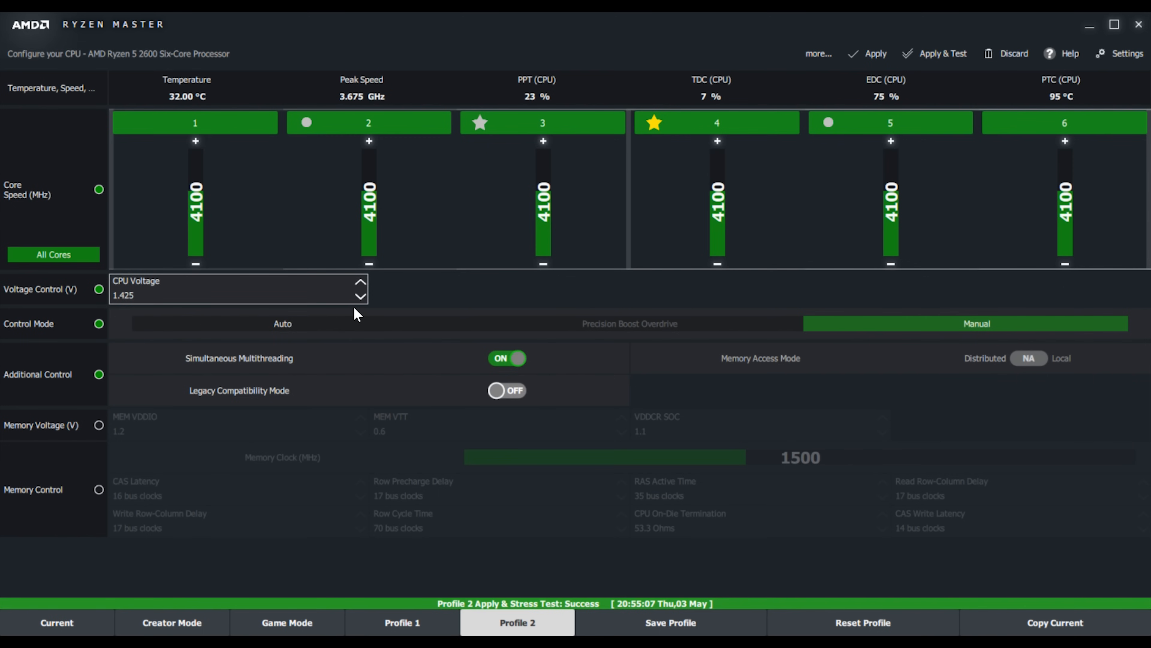
mouse_move(407, 308)
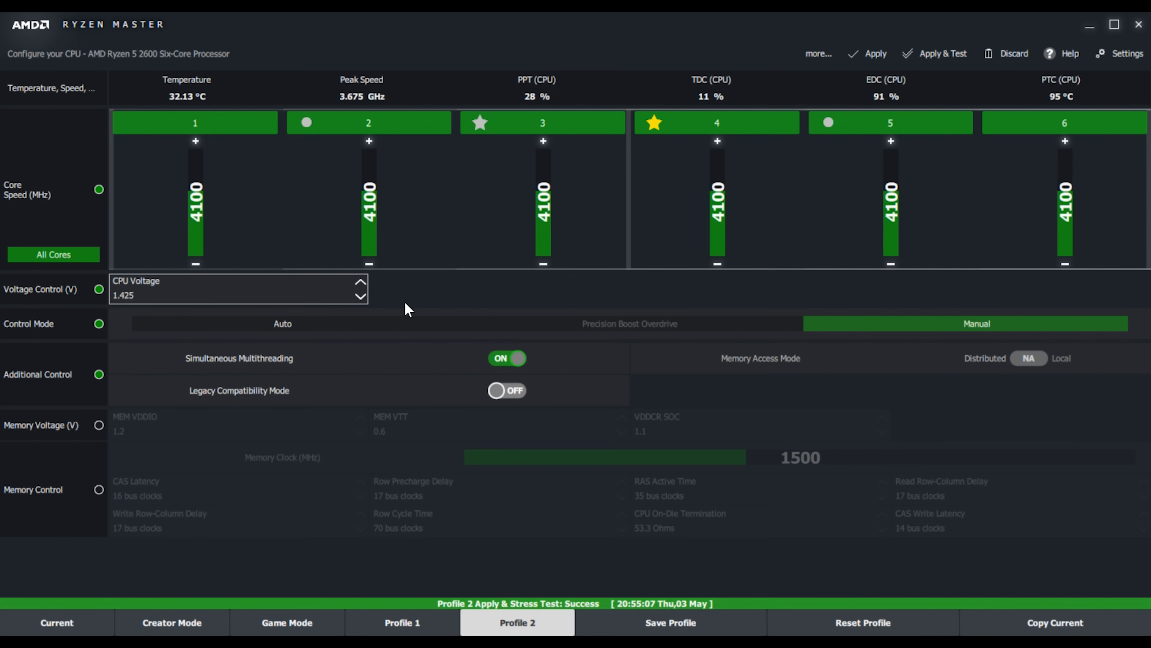
mouse_move(389, 227)
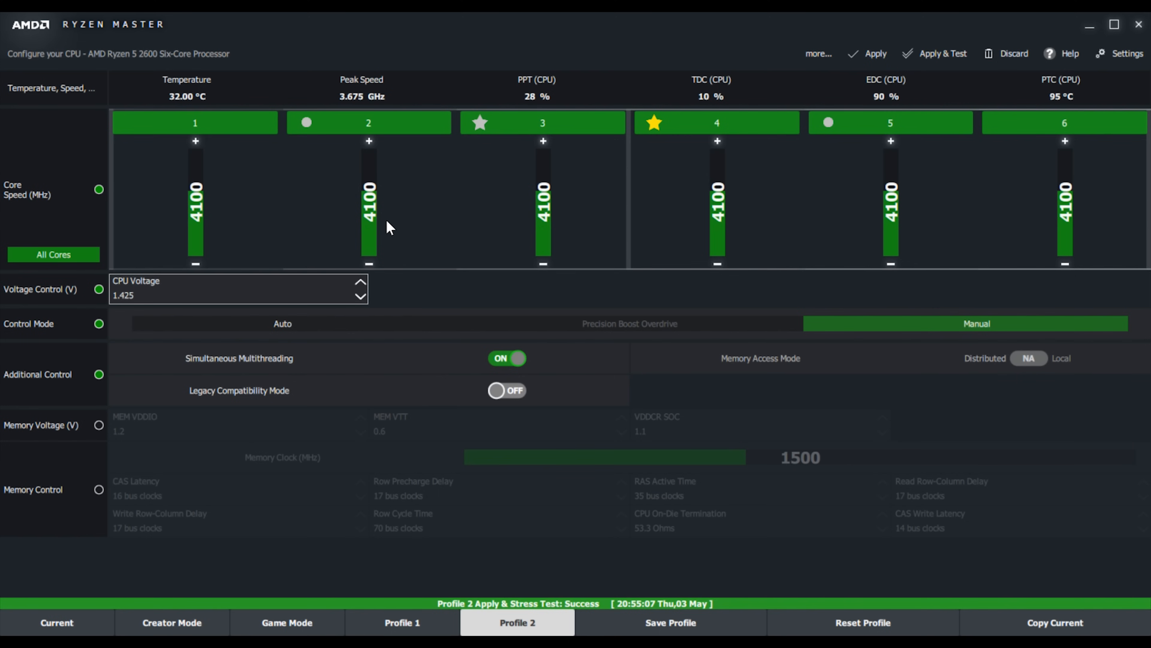
mouse_move(735, 237)
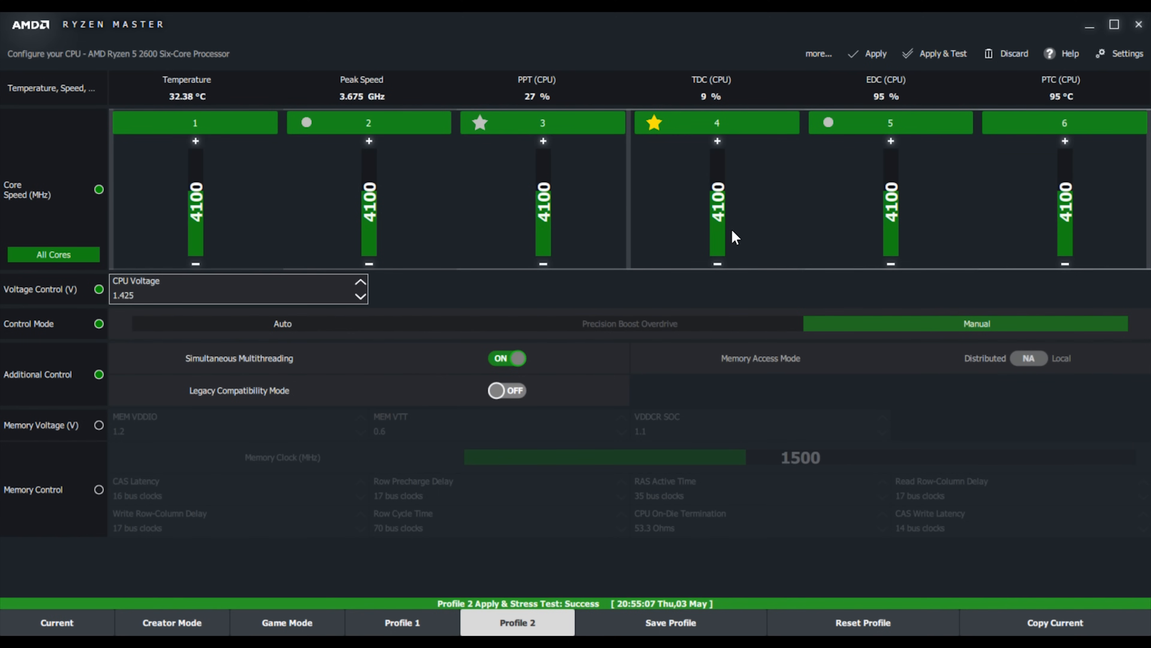
mouse_move(681, 110)
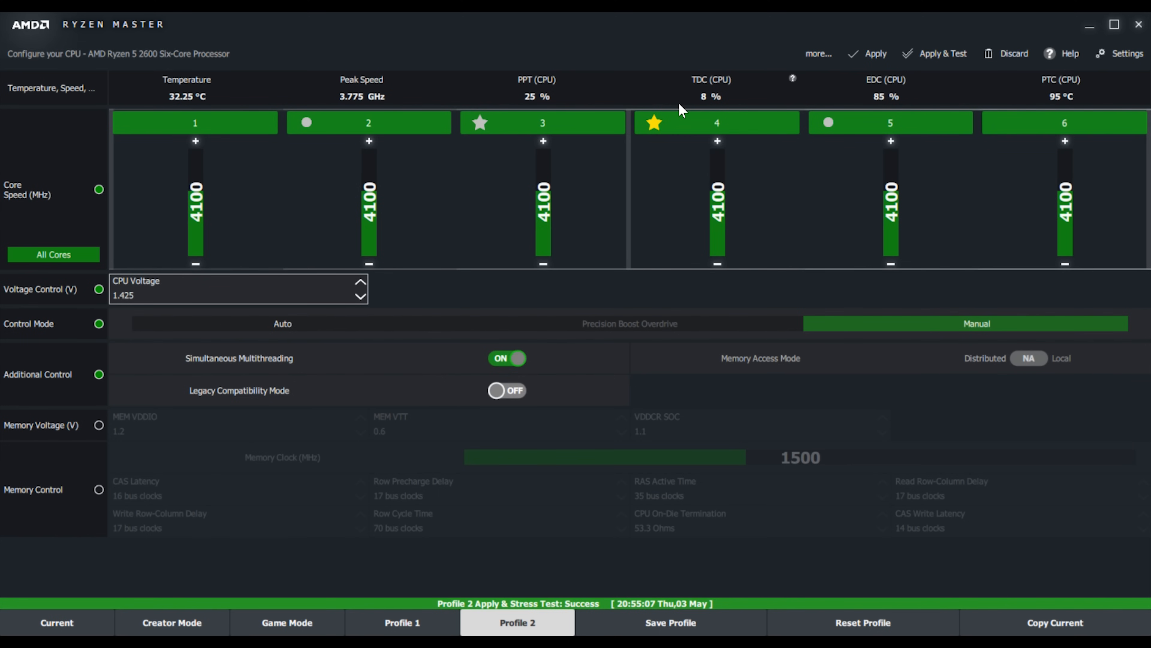
mouse_move(367, 79)
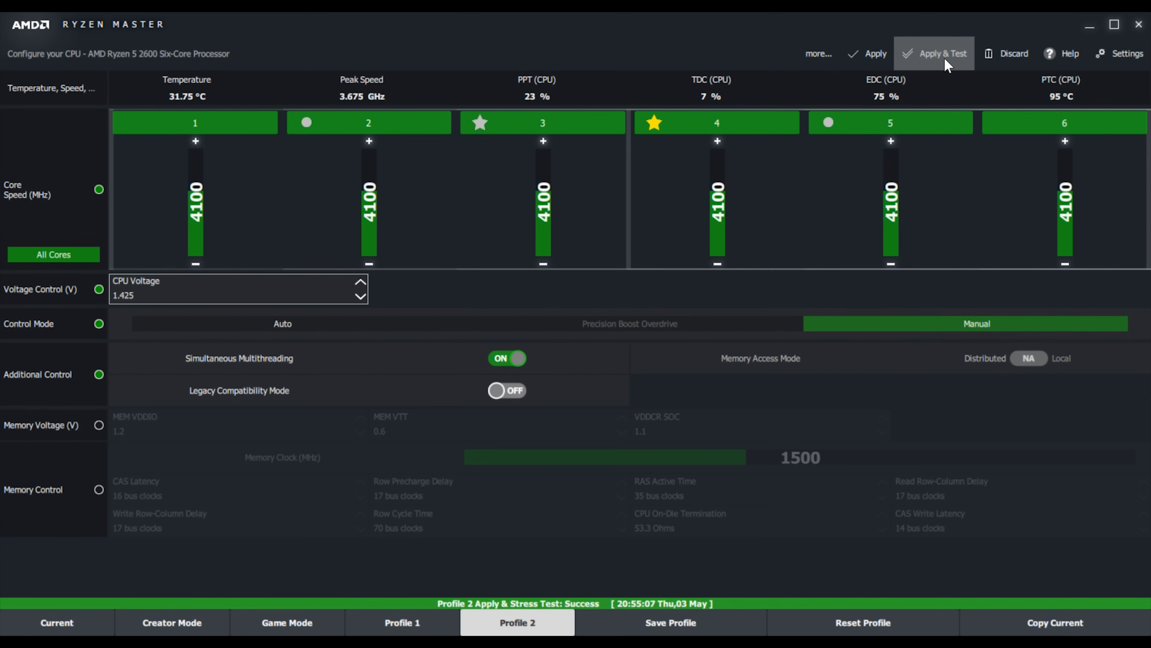
- Re-apply Profile 2 with a stress test so peak speed reads 4.100 GHz
click(933, 53)
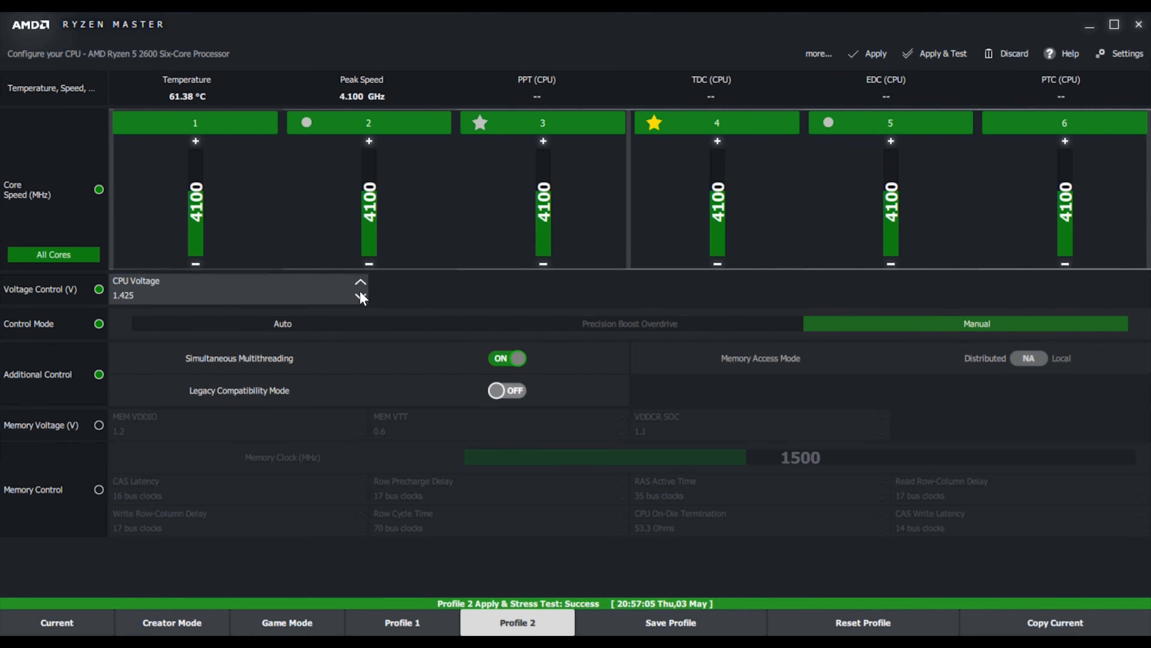
mouse_move(412, 300)
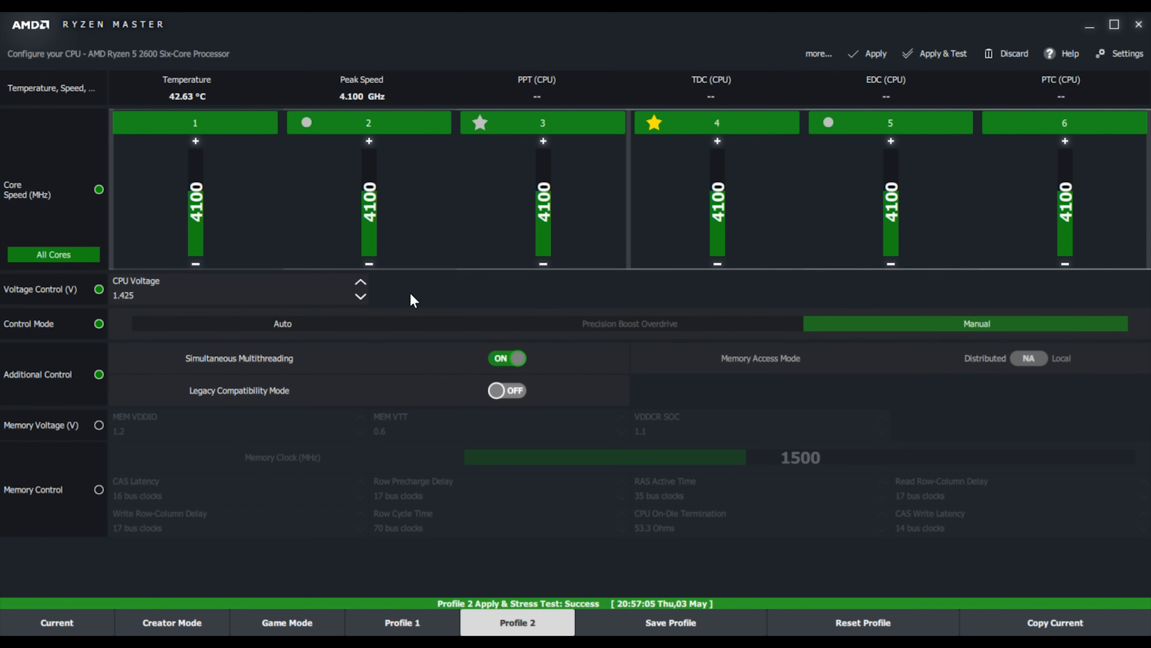
mouse_move(345, 357)
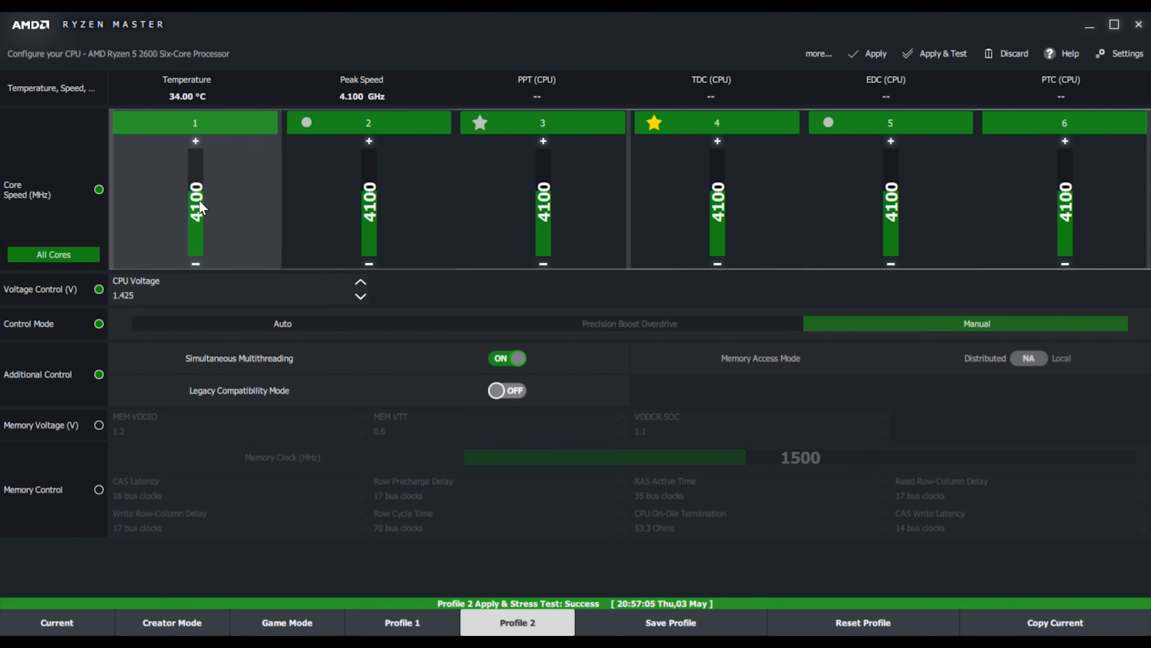
mouse_move(203, 212)
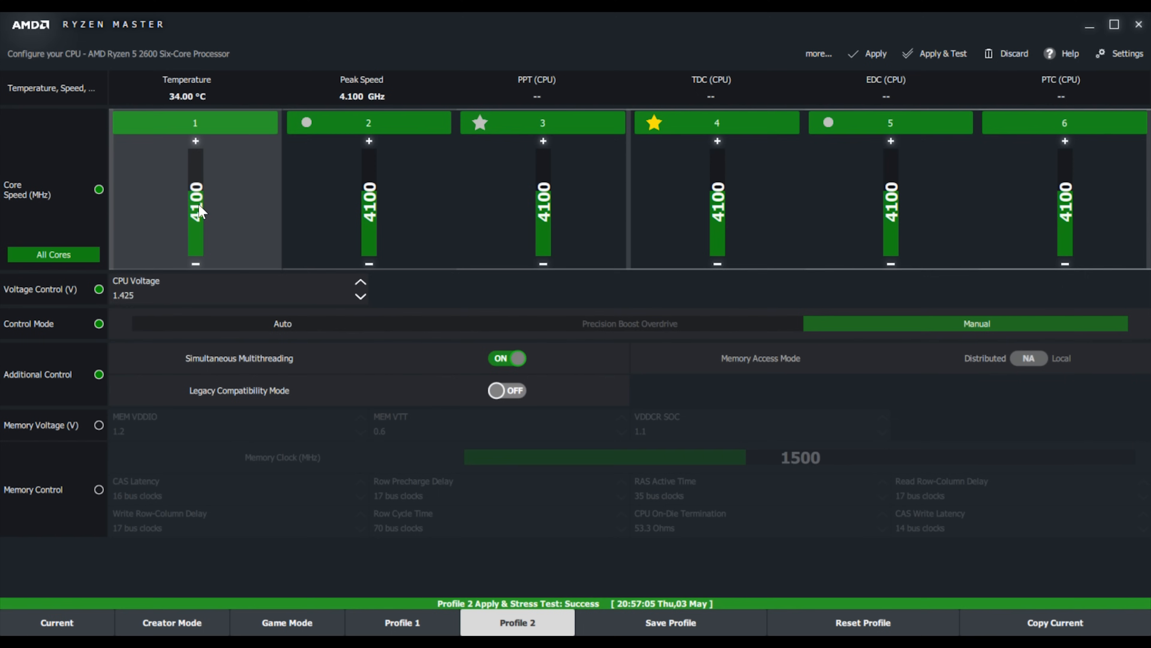
mouse_move(197, 183)
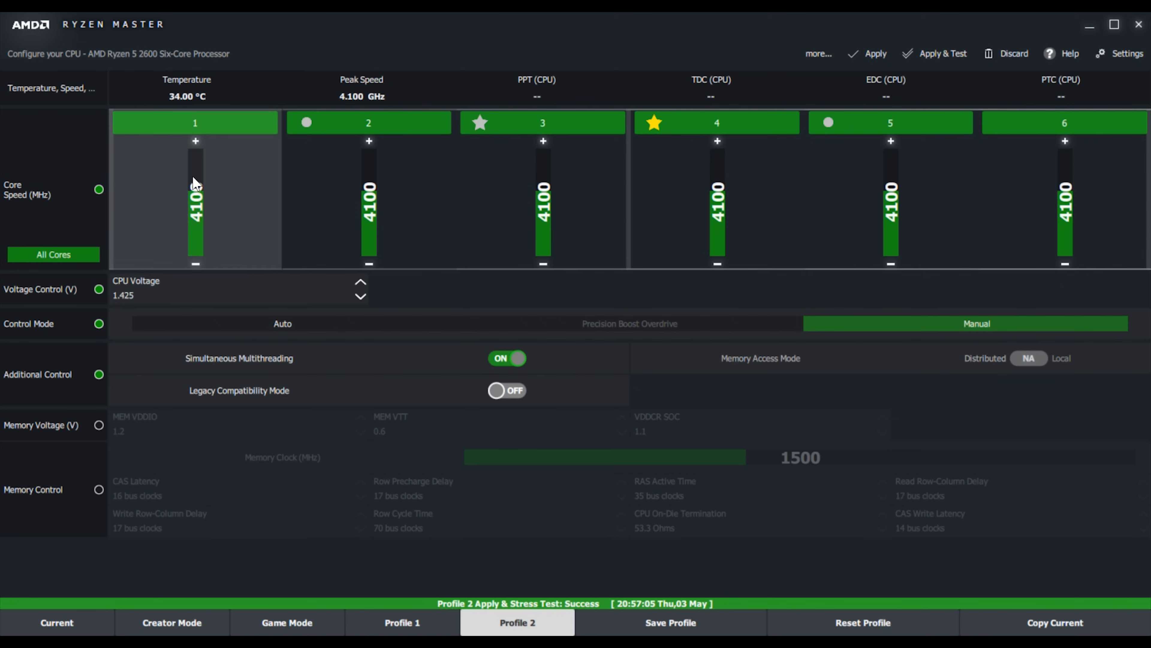
mouse_move(248, 217)
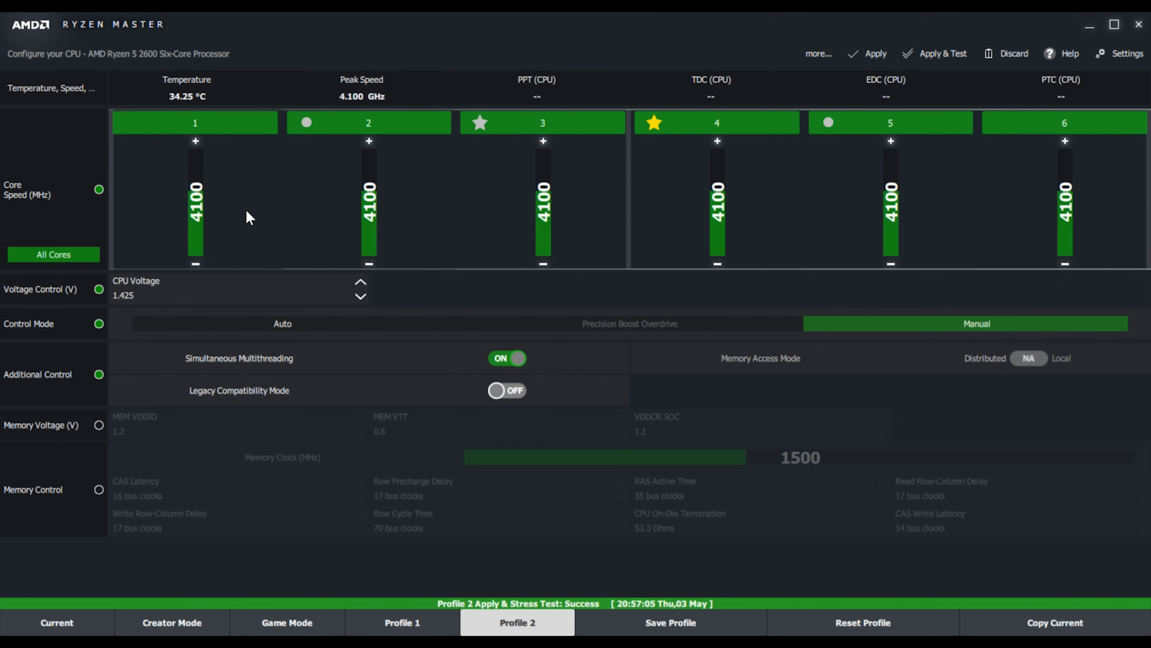
mouse_move(1038, 176)
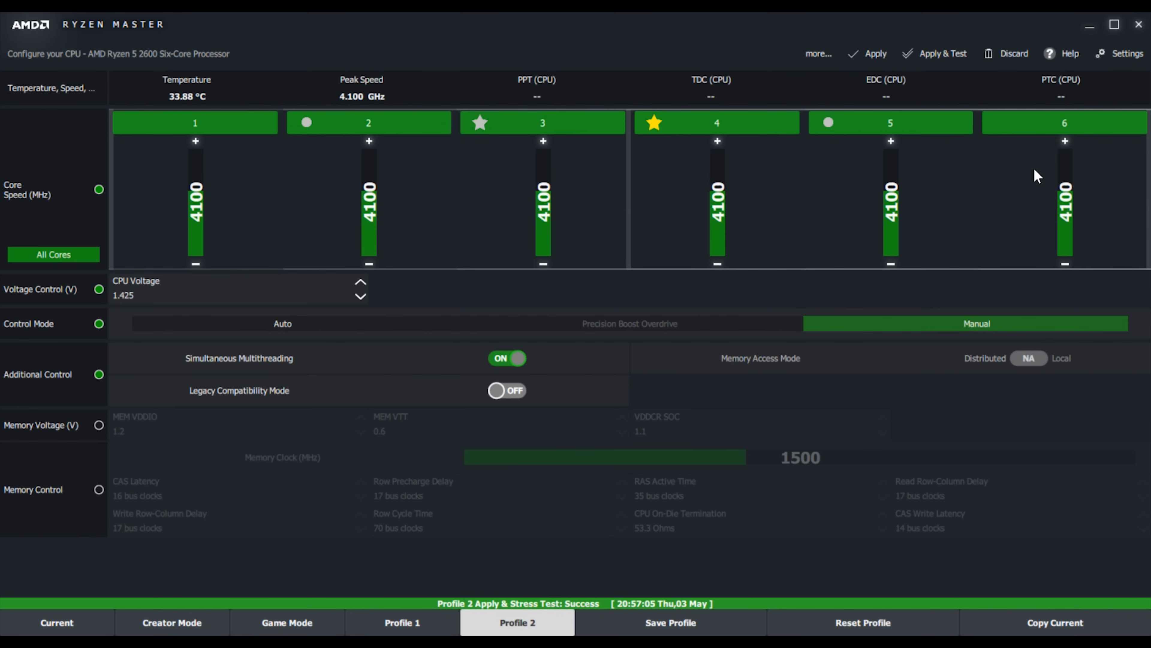
mouse_move(1020, 236)
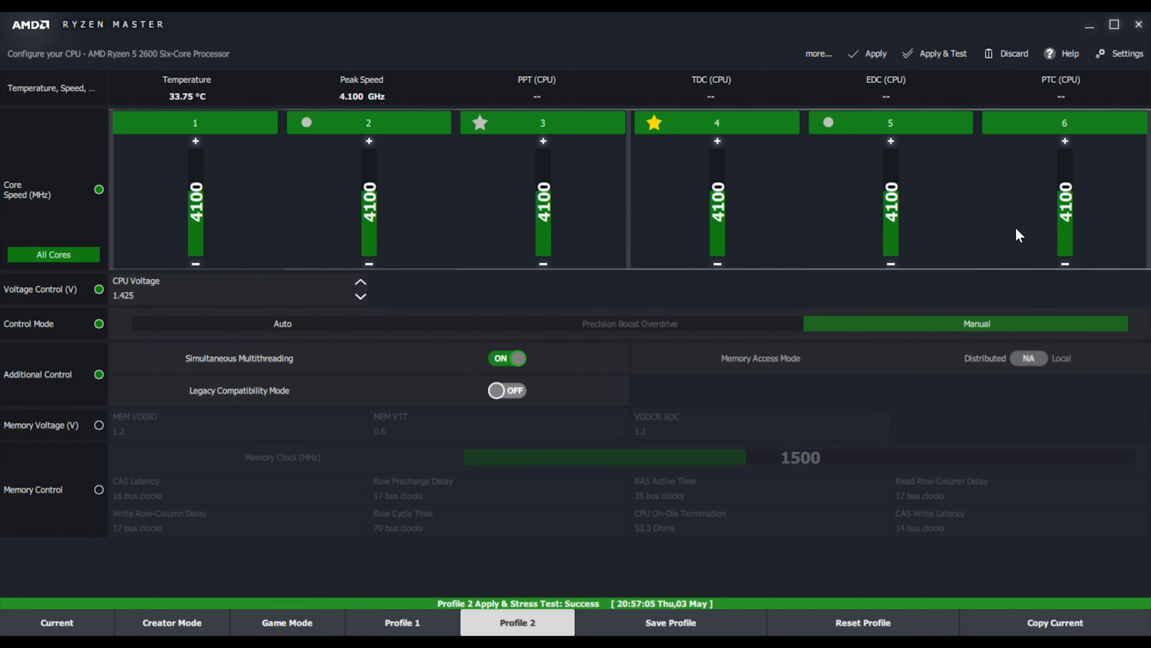
mouse_move(1024, 240)
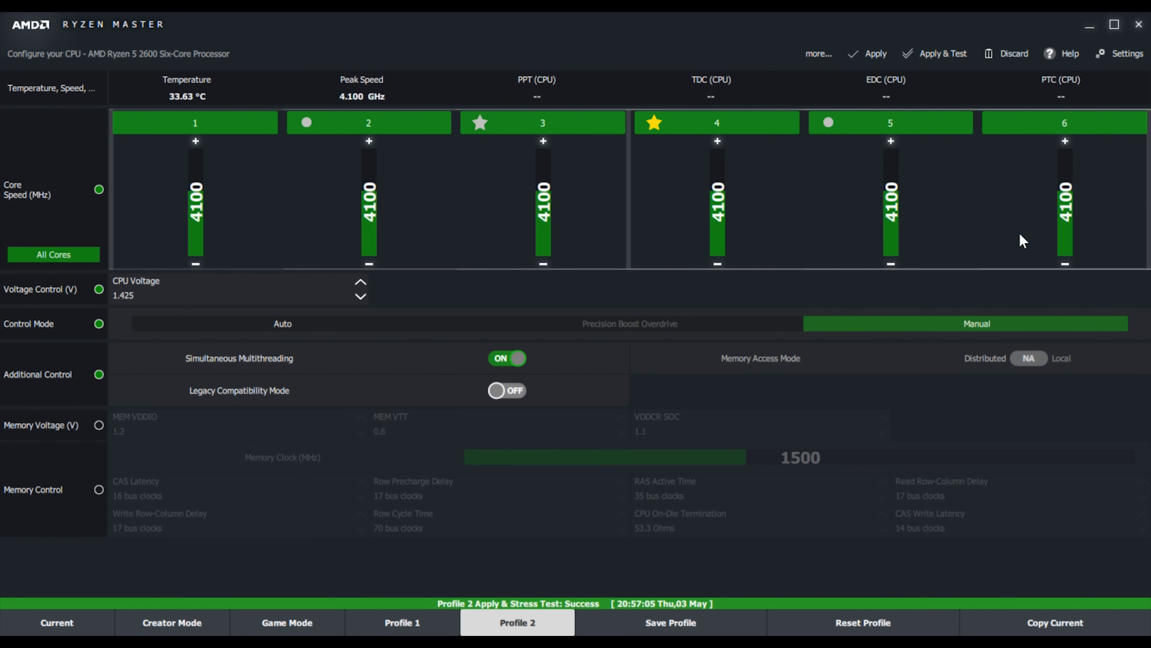
mouse_move(484, 45)
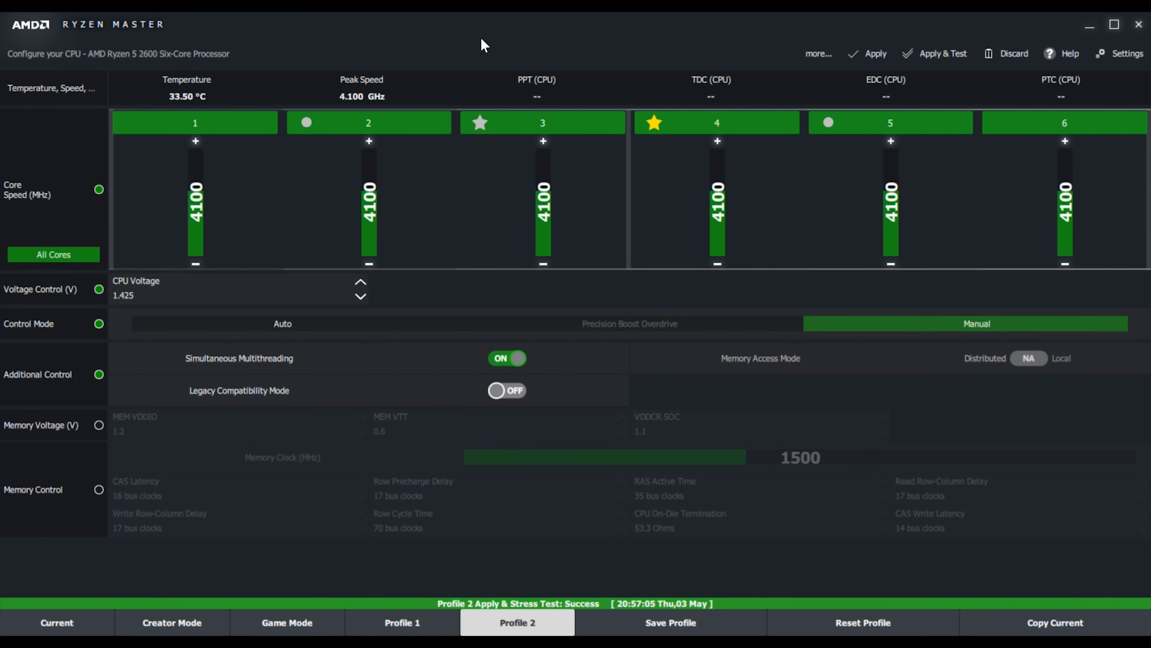
mouse_move(374, 49)
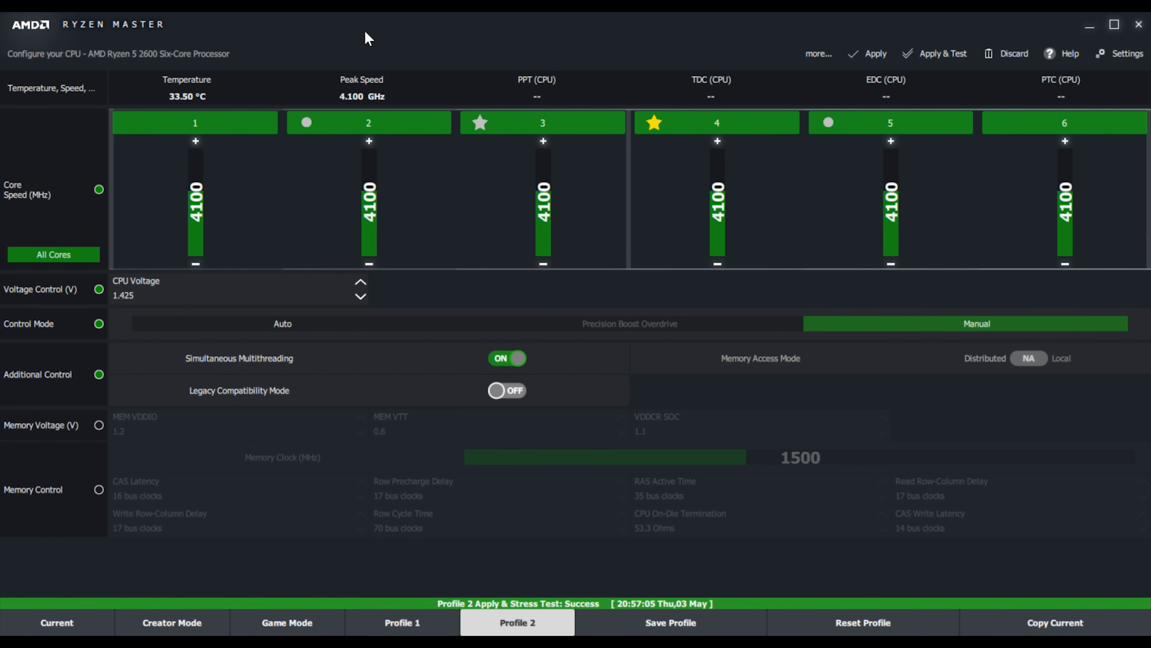
mouse_move(162, 64)
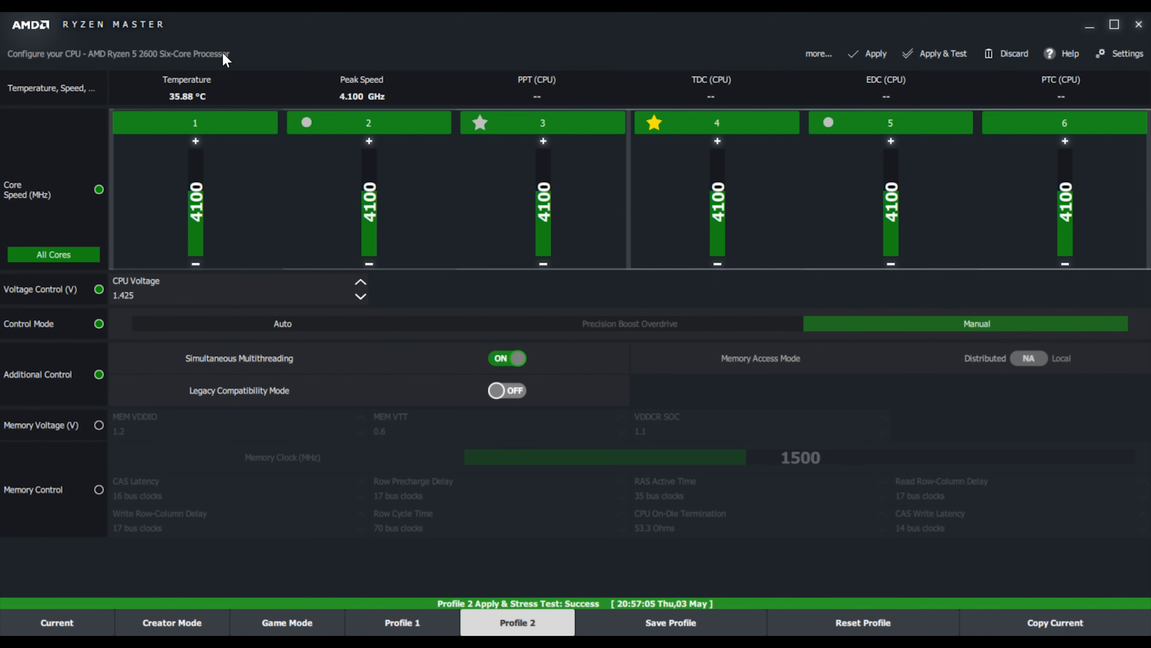
mouse_move(242, 57)
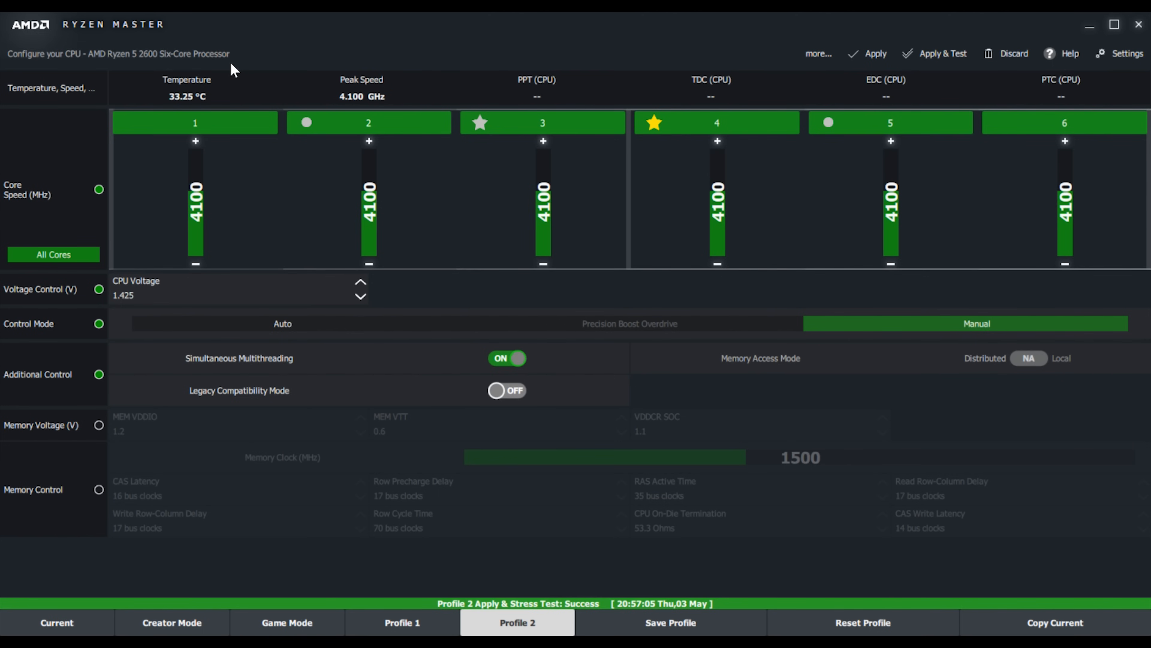
mouse_move(249, 35)
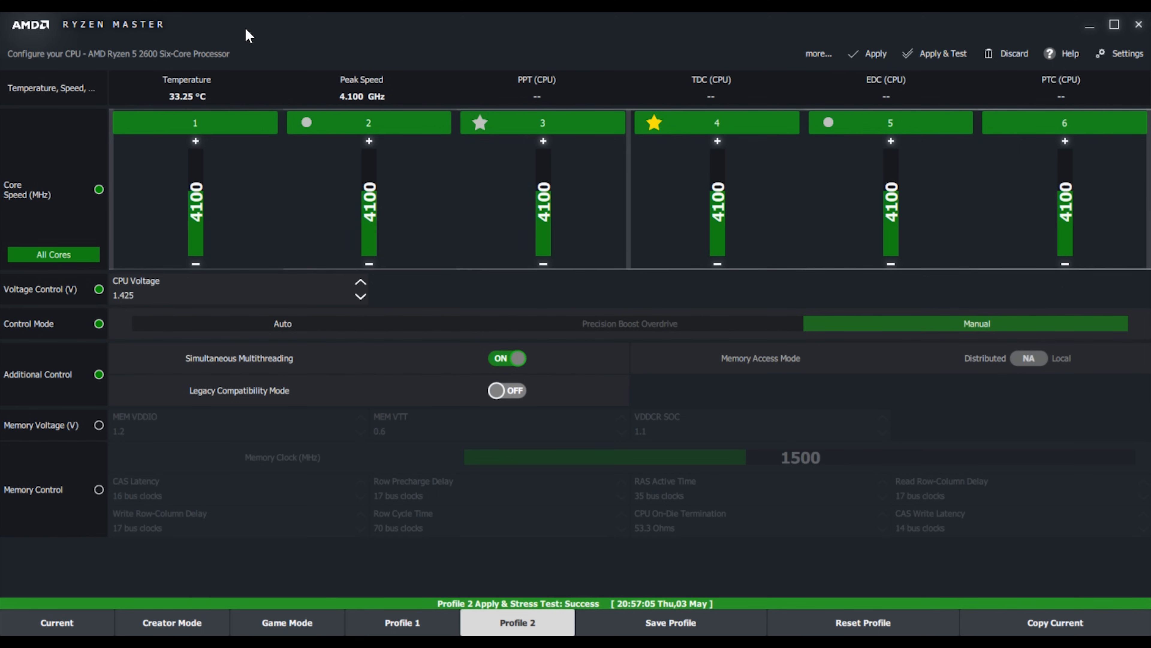